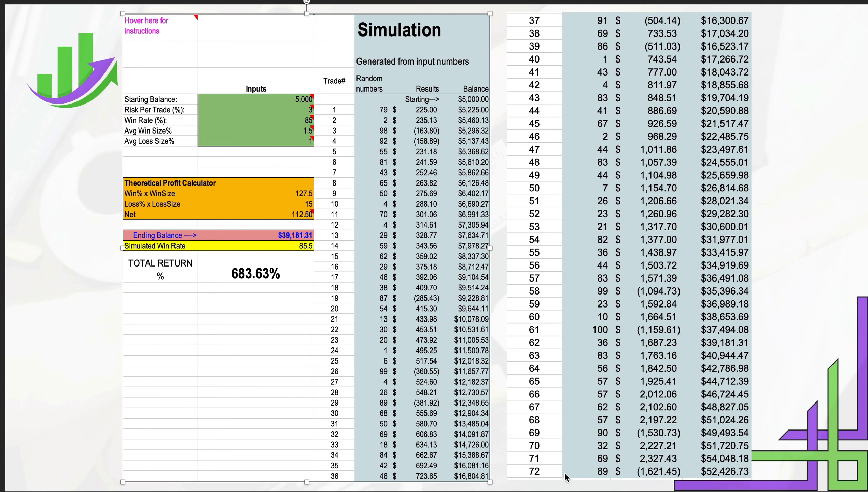
pyautogui.moveTo(524, 476)
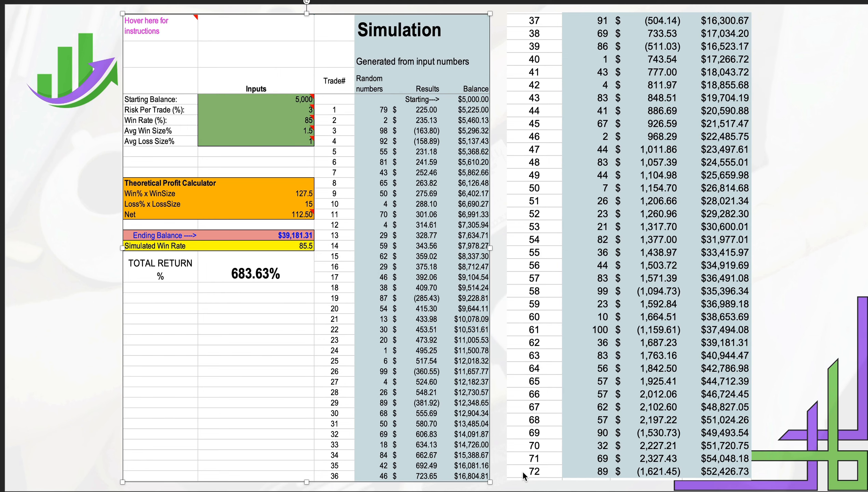
pyautogui.moveTo(330, 116)
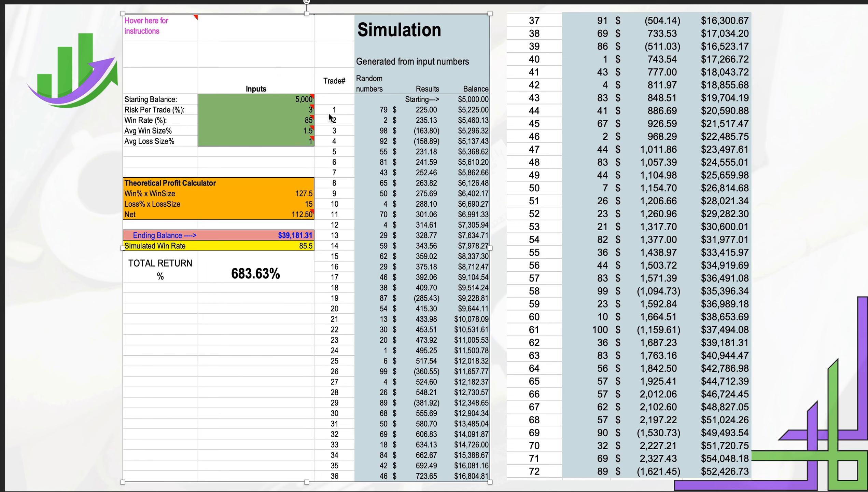
pyautogui.moveTo(317, 112)
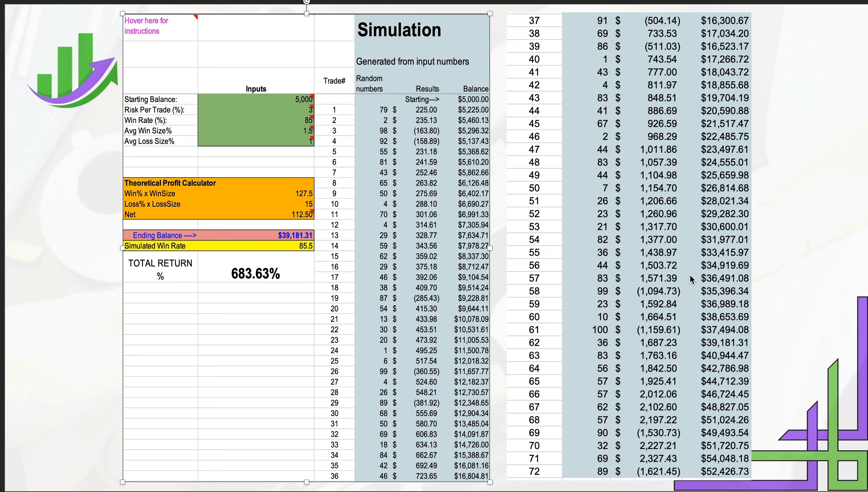
pyautogui.moveTo(348, 239)
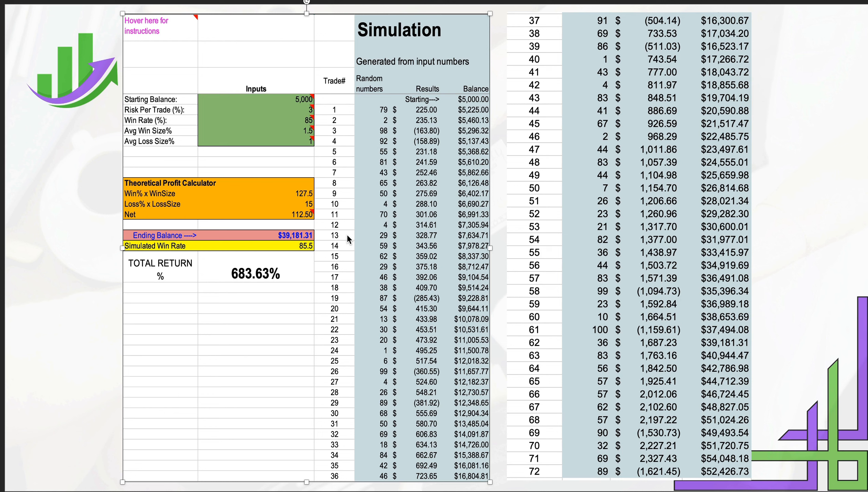
pyautogui.moveTo(128, 387)
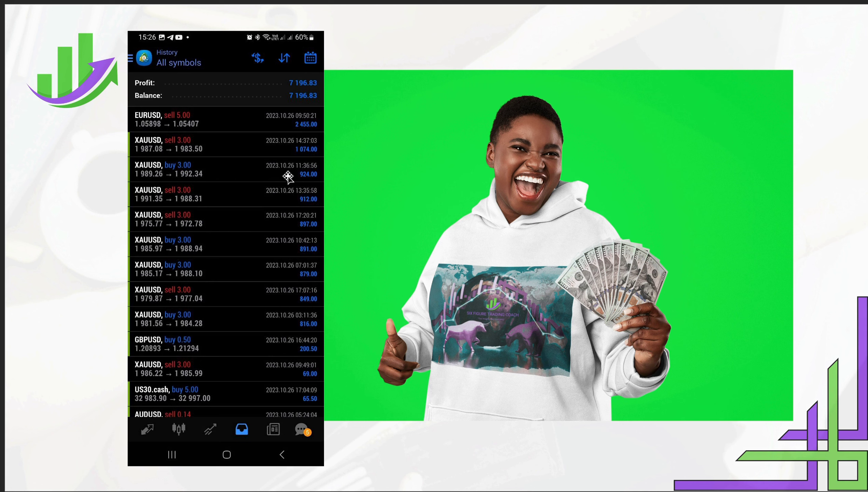
pyautogui.moveTo(323, 168)
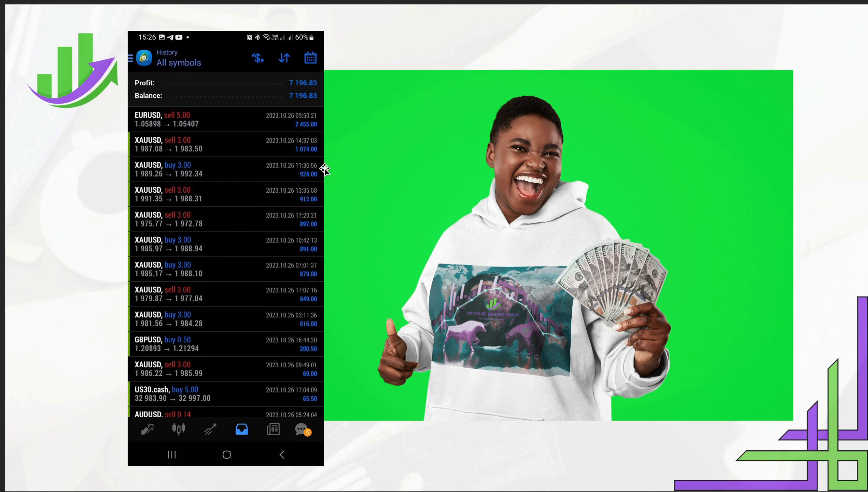
pyautogui.moveTo(216, 151)
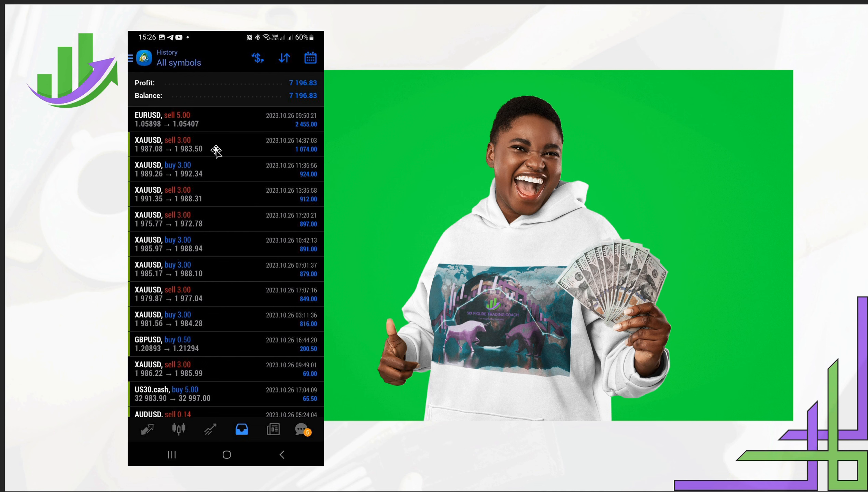
pyautogui.moveTo(474, 316)
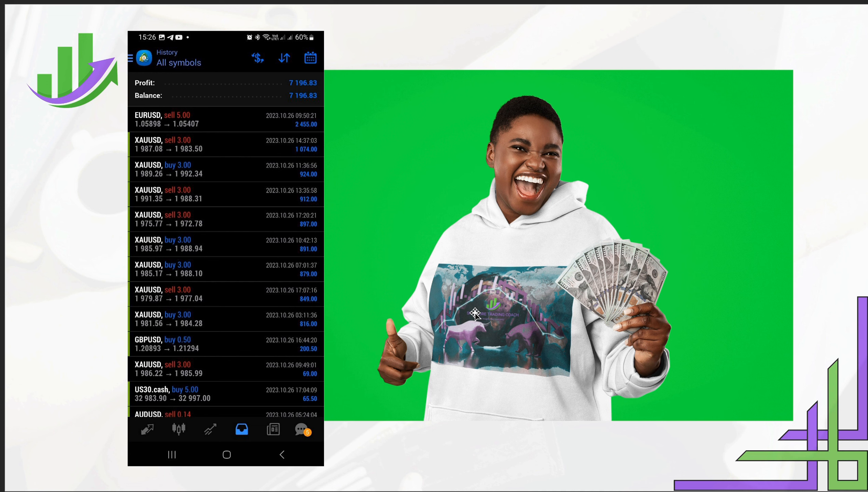
pyautogui.moveTo(246, 324)
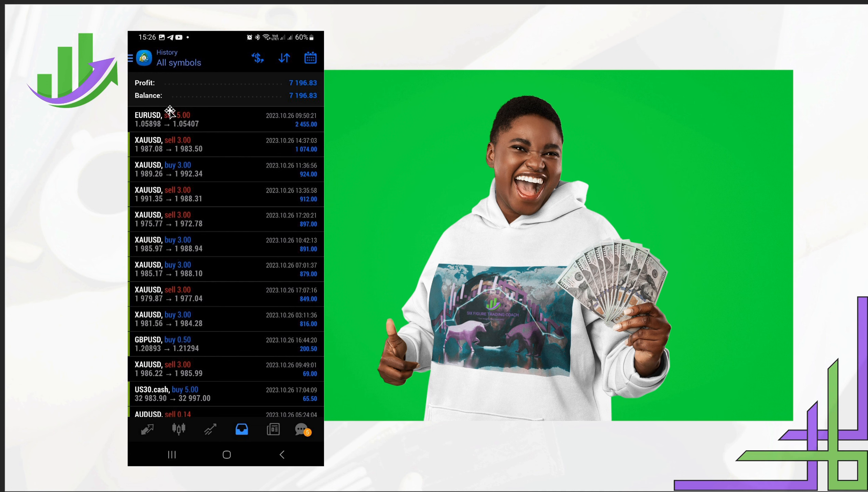
pyautogui.moveTo(235, 180)
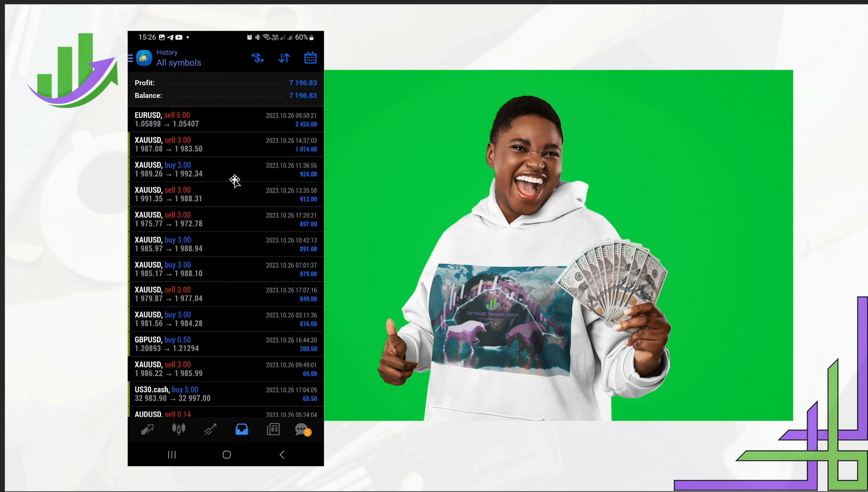
pyautogui.moveTo(300, 233)
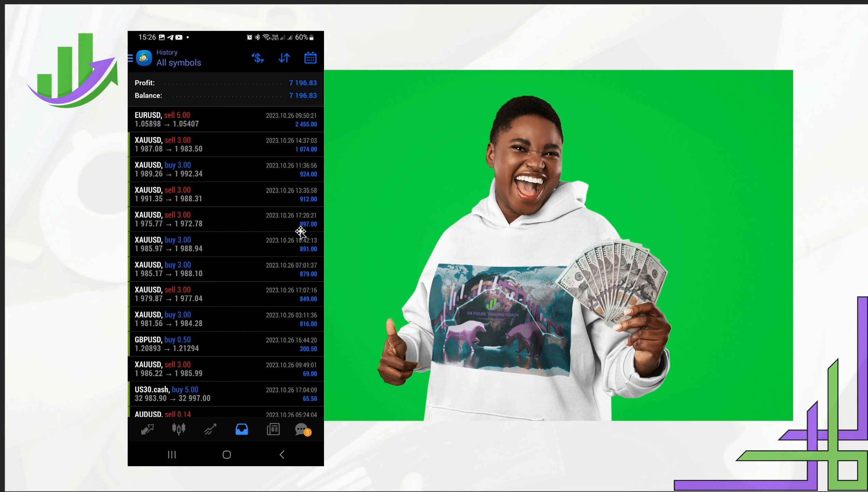
pyautogui.moveTo(855, 271)
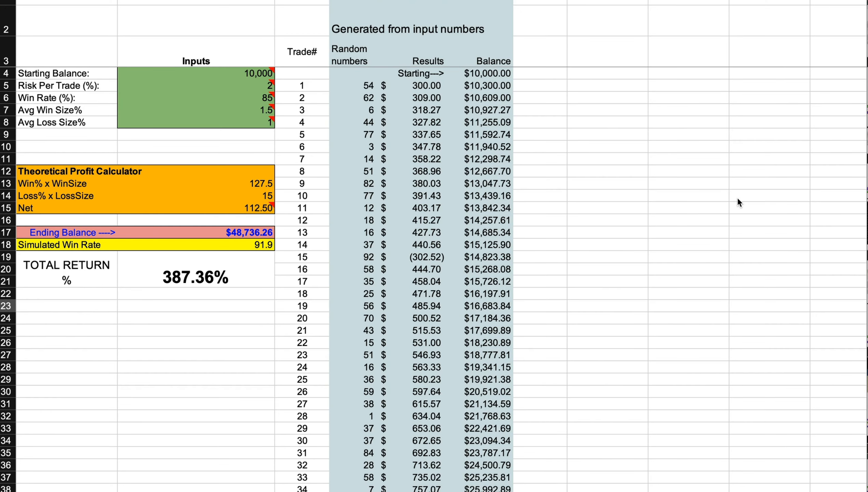
pyautogui.moveTo(392, 149)
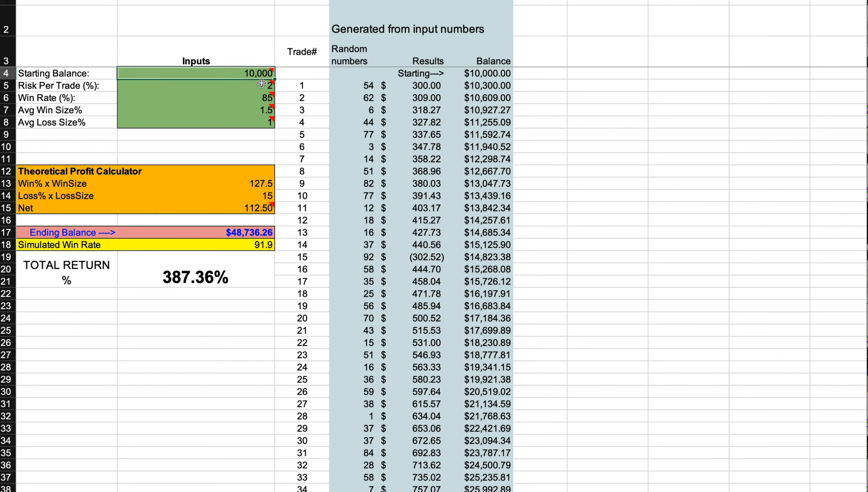
pyautogui.moveTo(262, 84)
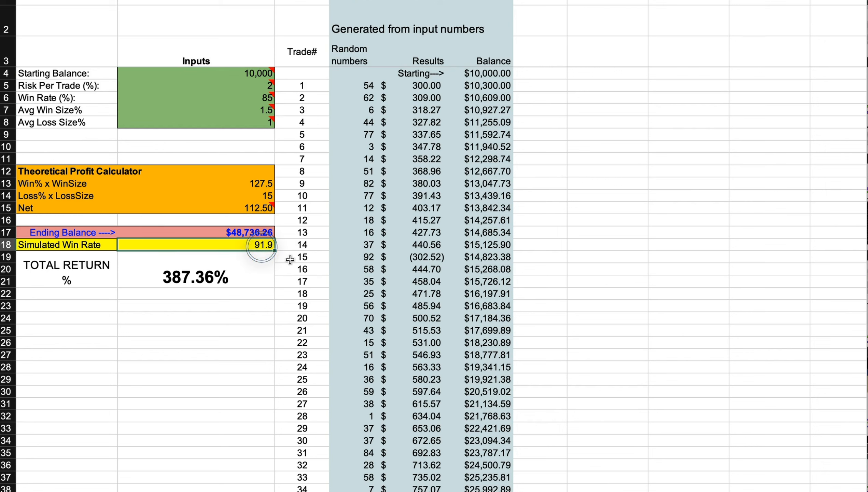
# Review the Simulated Win Rate and Ending Balance result cells before recalculating.
pyautogui.click(192, 232)
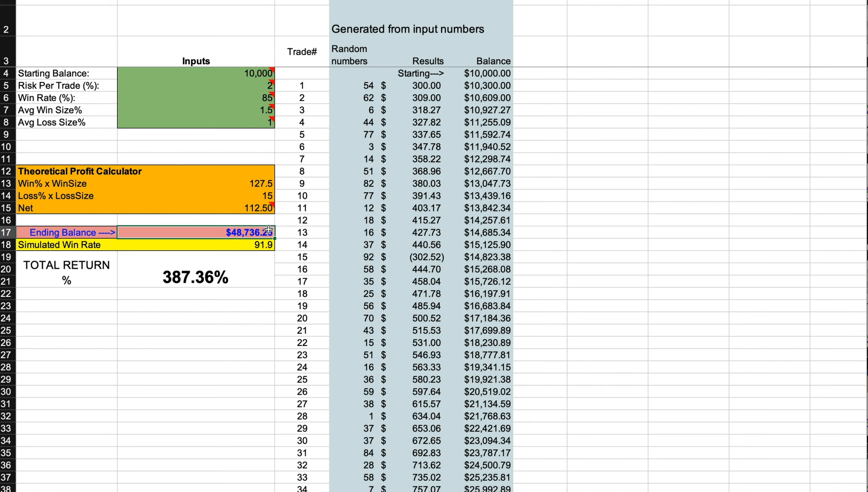
pyautogui.click(195, 306)
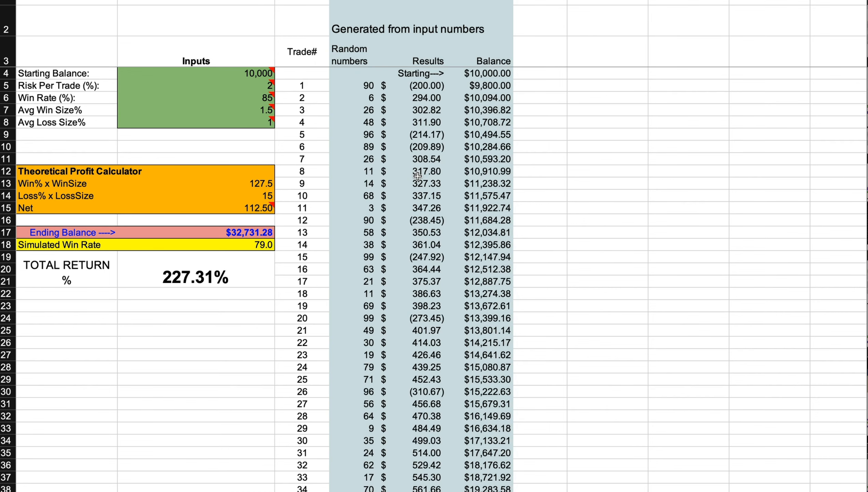
# Recalculate the RAND-based simulation twice with F9 to get fresh random trades.
pyautogui.press('F9')
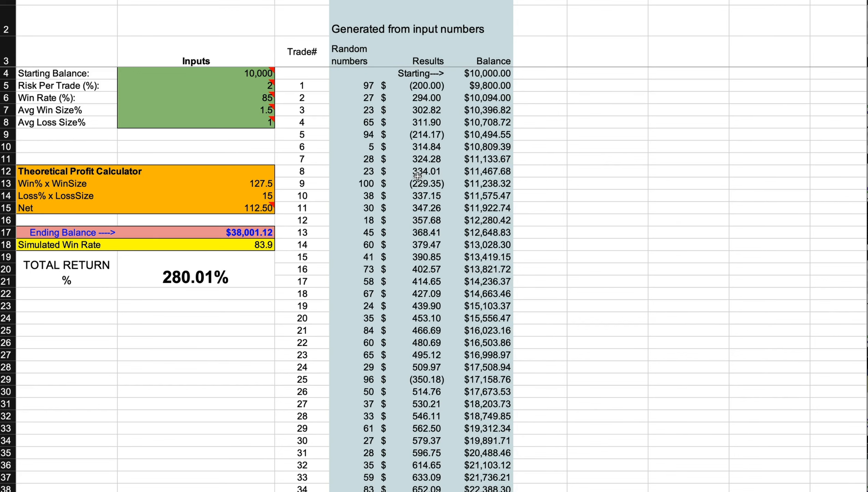
pyautogui.press('F9')
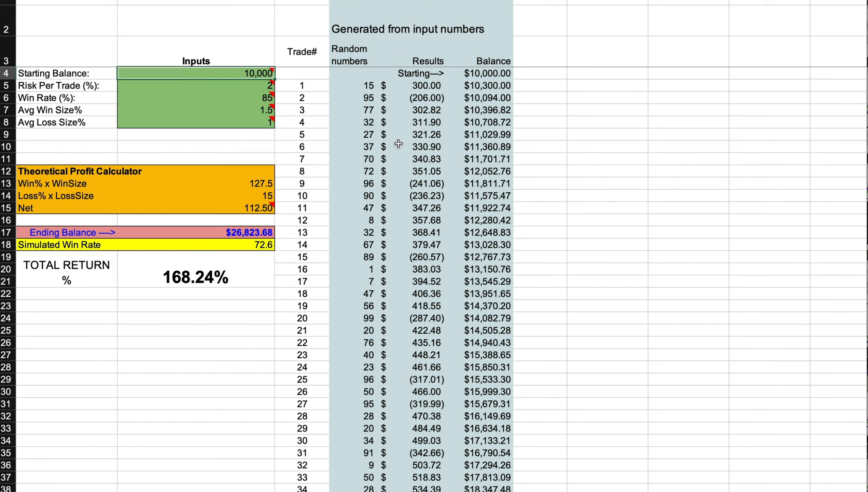
pyautogui.moveTo(294, 109)
pyautogui.write('1')
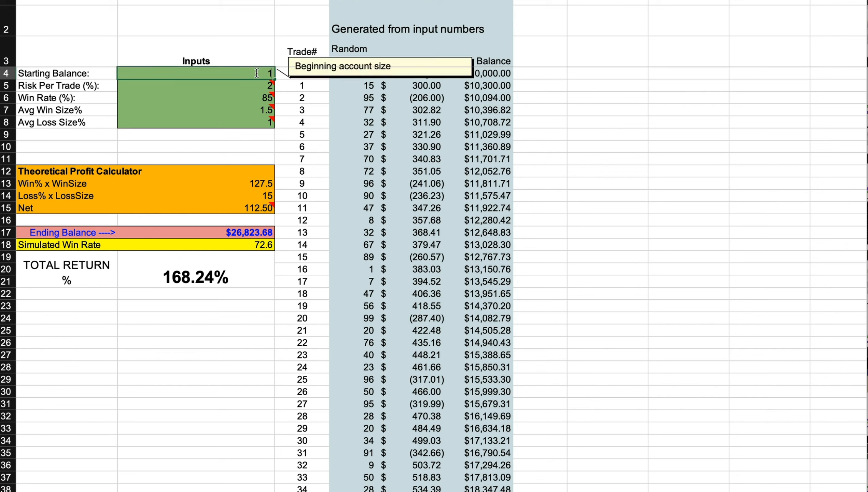
# Check the risk per trade and first trade result, then enter 500 as the starting balance.
pyautogui.write('000')
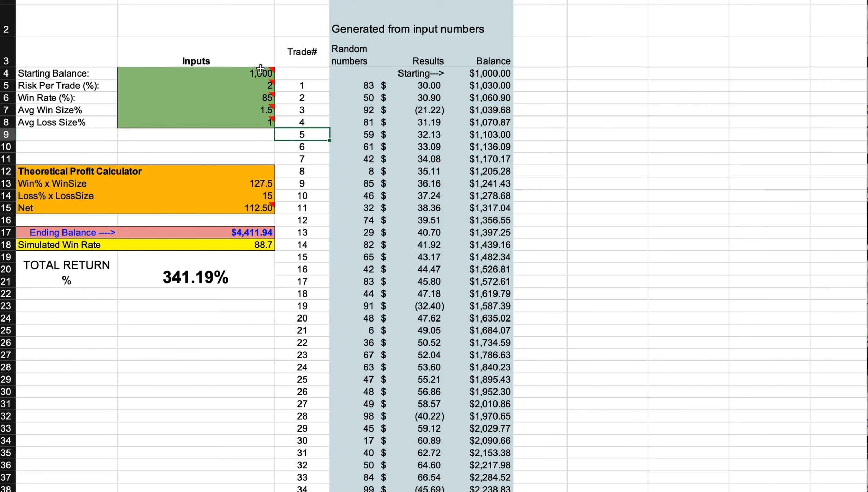
pyautogui.click(263, 85)
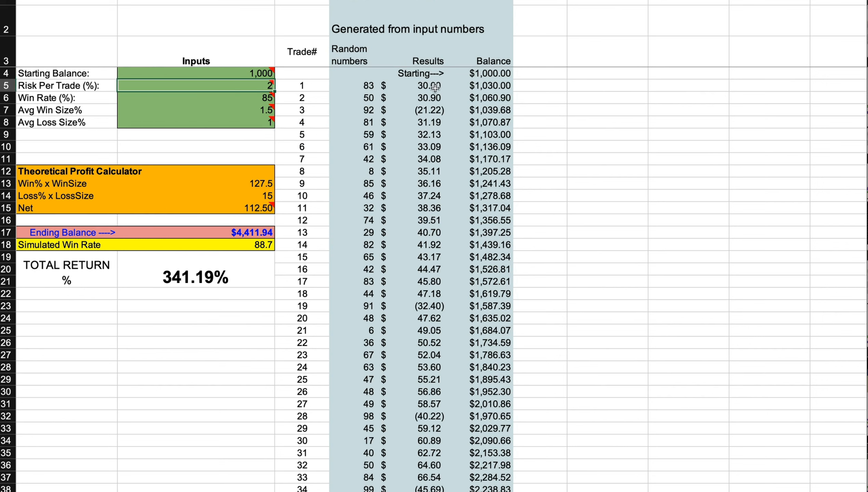
pyautogui.click(423, 86)
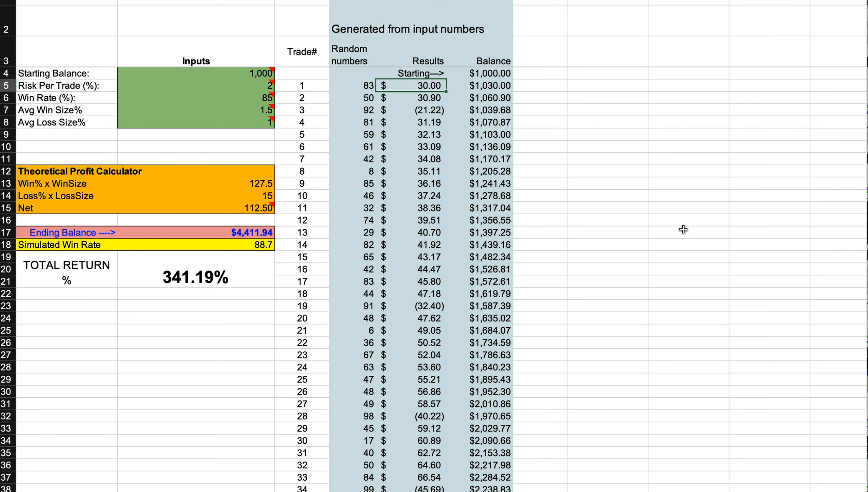
pyautogui.moveTo(426, 84)
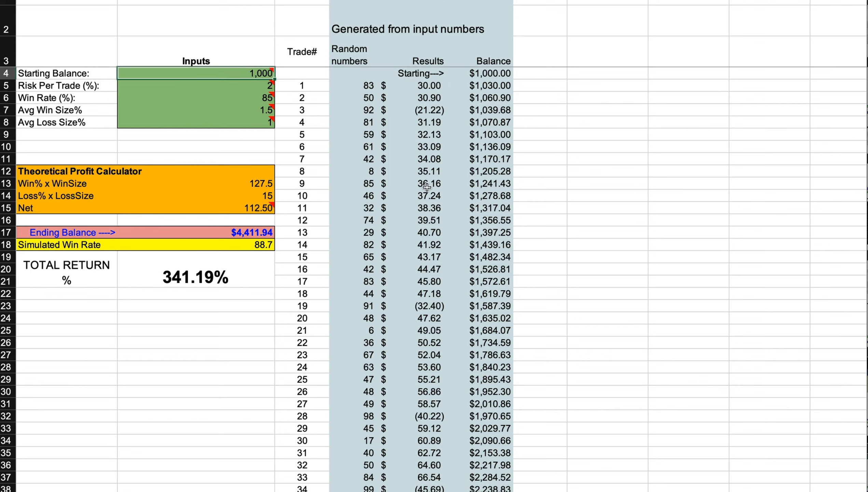
pyautogui.click(195, 85)
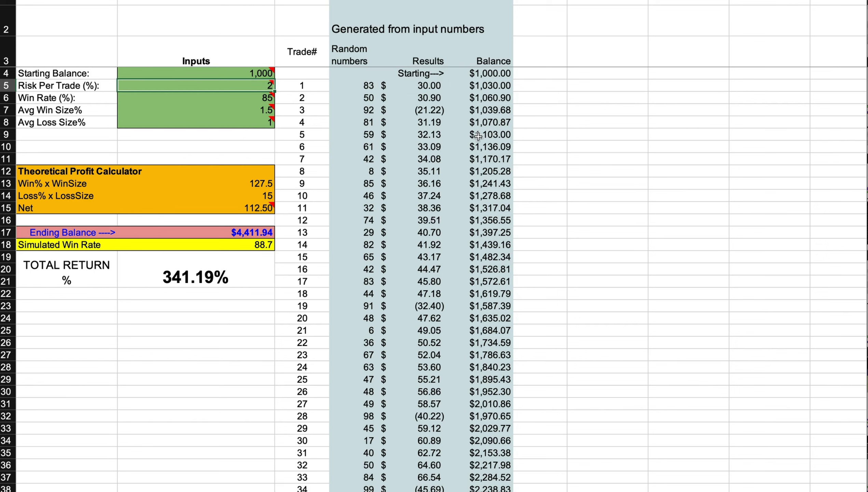
pyautogui.click(417, 86)
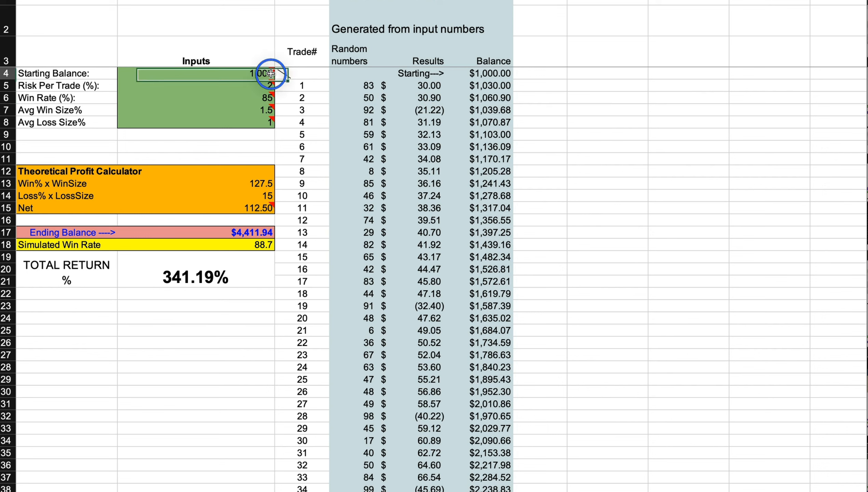
pyautogui.write('500')
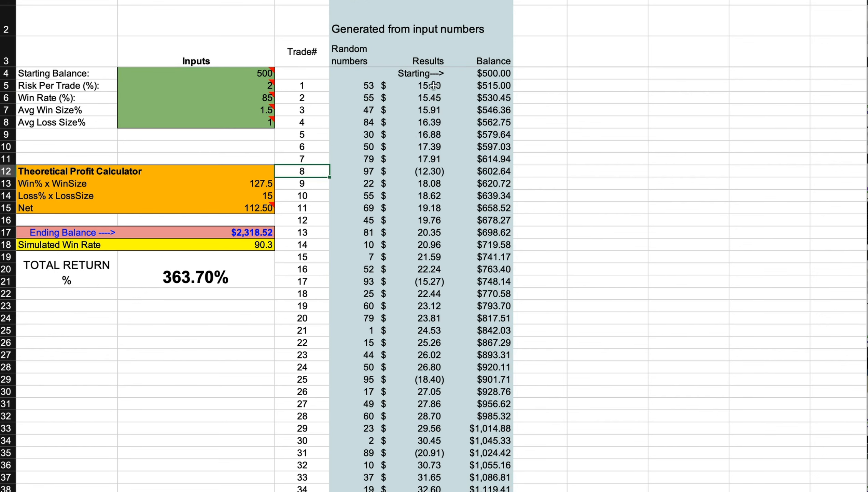
pyautogui.click(421, 86)
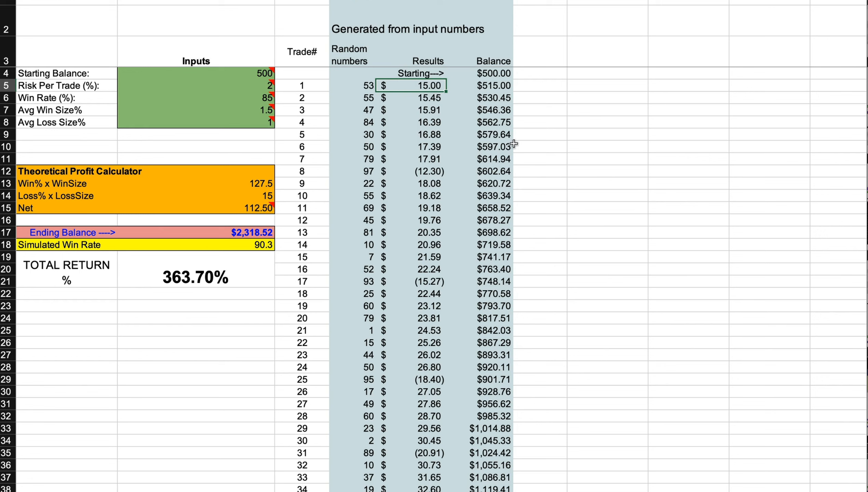
pyautogui.moveTo(261, 87)
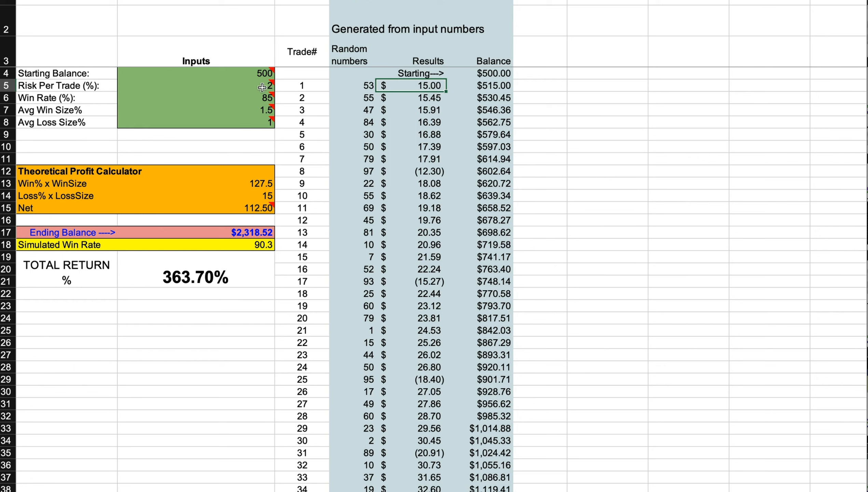
pyautogui.moveTo(496, 155)
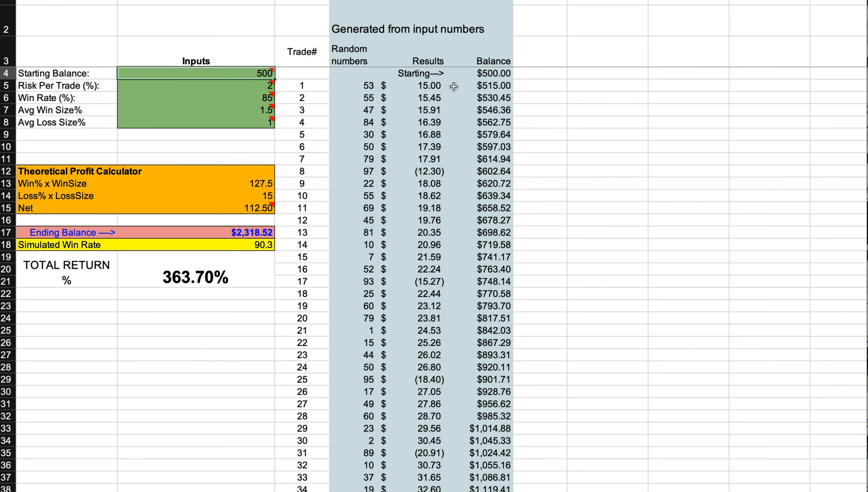
pyautogui.click(494, 85)
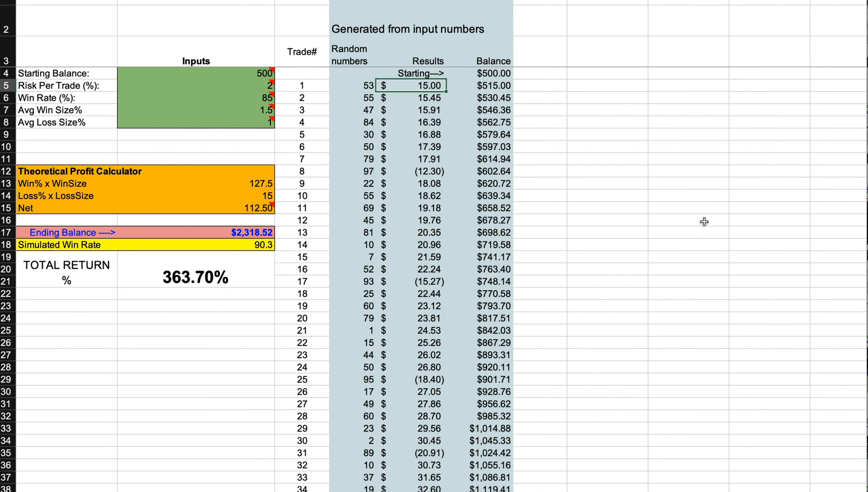
pyautogui.moveTo(484, 185)
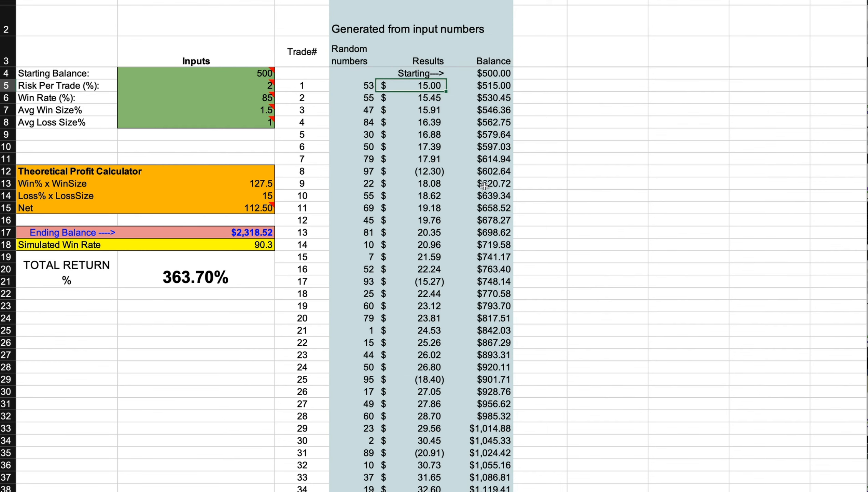
pyautogui.scroll(-3)
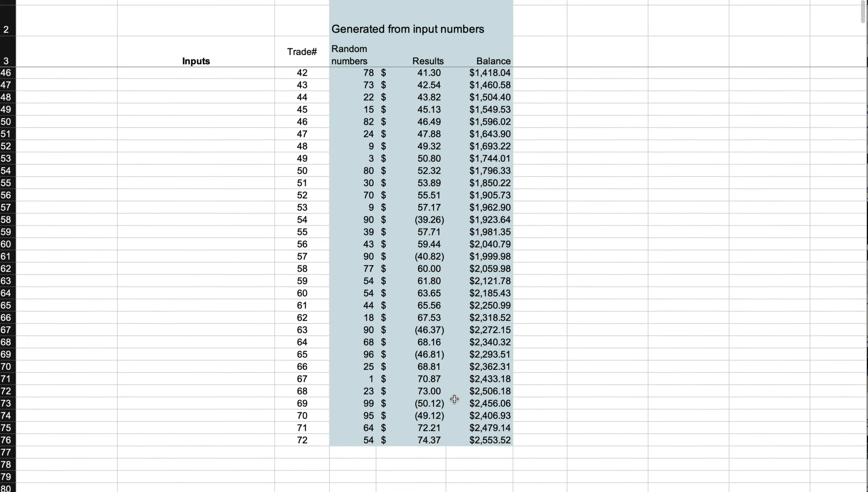
pyautogui.scroll(3)
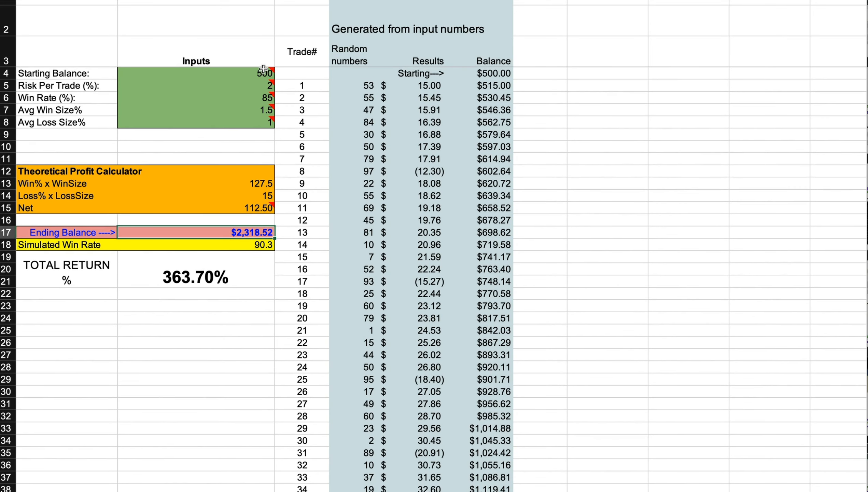
pyautogui.moveTo(261, 72)
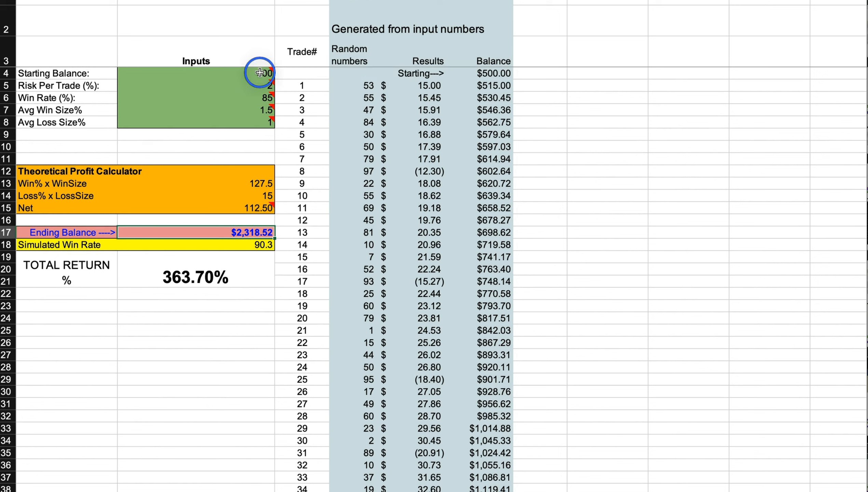
# Select the Starting Balance cell to change it back to 1,000.
pyautogui.click(261, 73)
pyautogui.write('1,000')
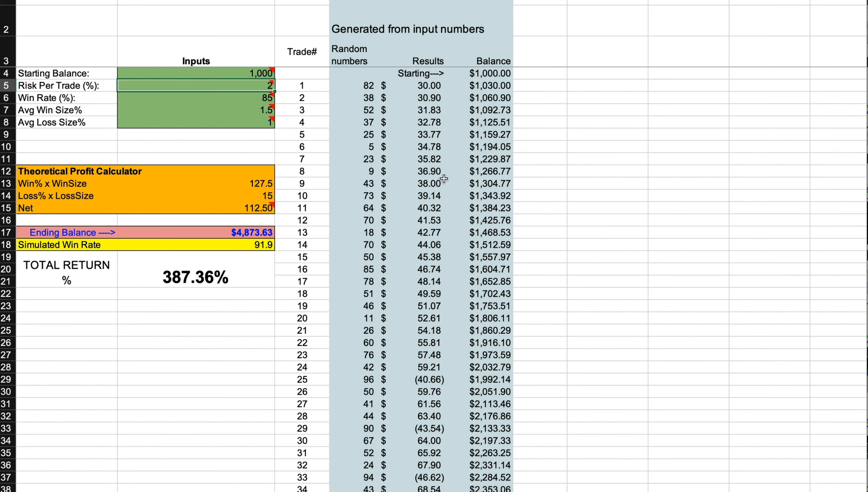
pyautogui.moveTo(292, 148)
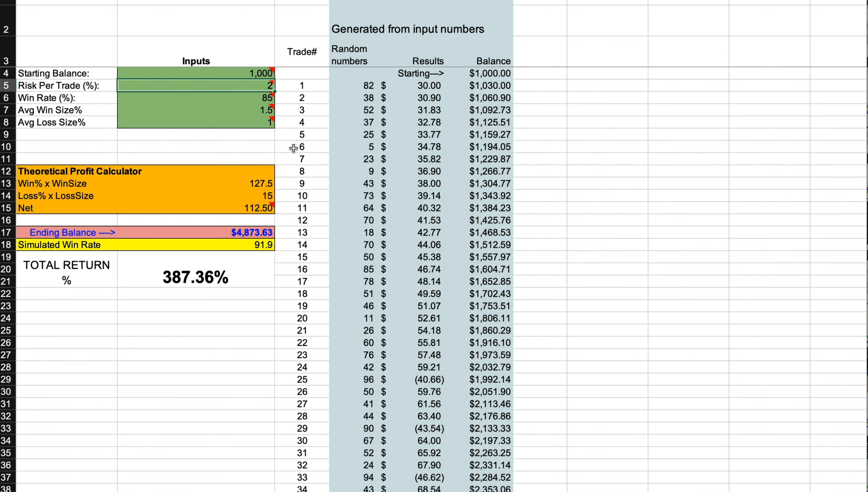
pyautogui.moveTo(291, 184)
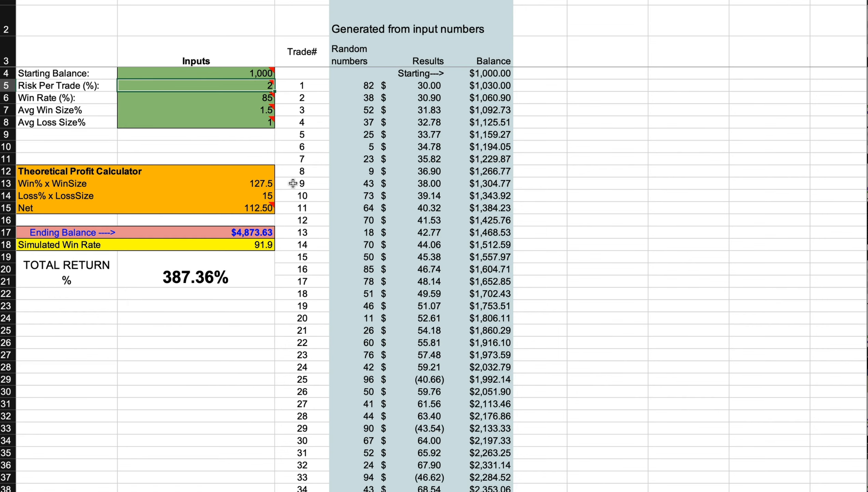
pyautogui.moveTo(292, 67)
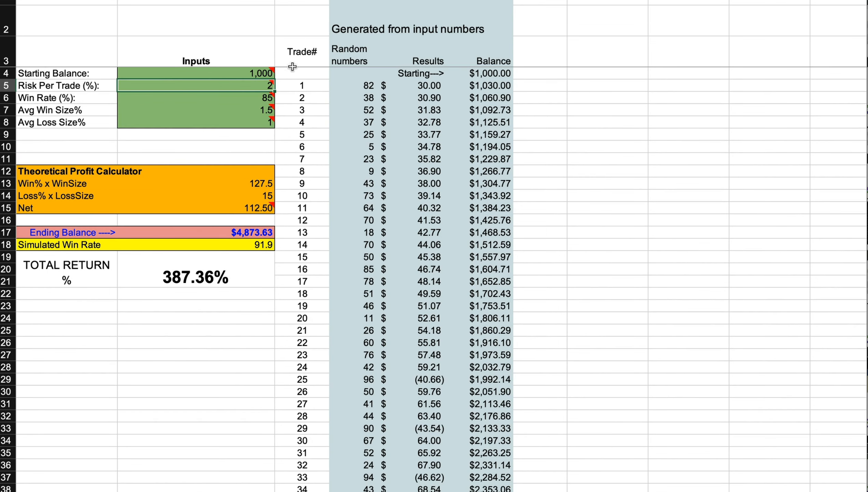
pyautogui.moveTo(623, 235)
pyautogui.write('5')
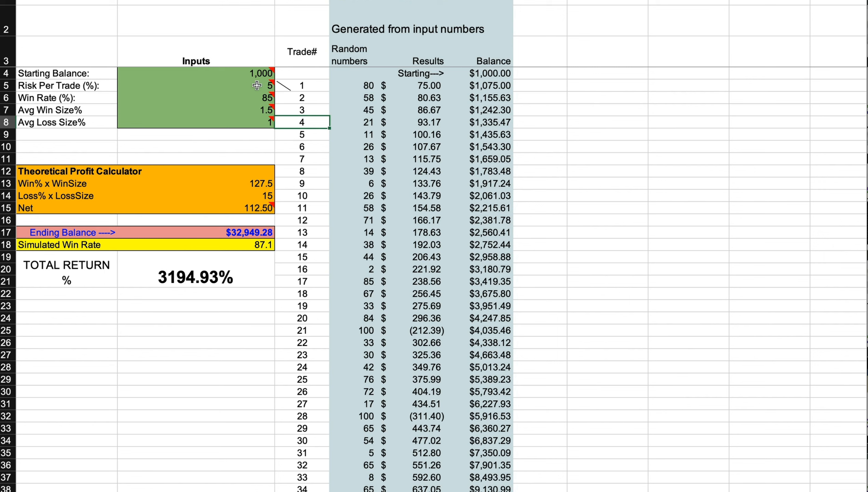
pyautogui.moveTo(268, 87)
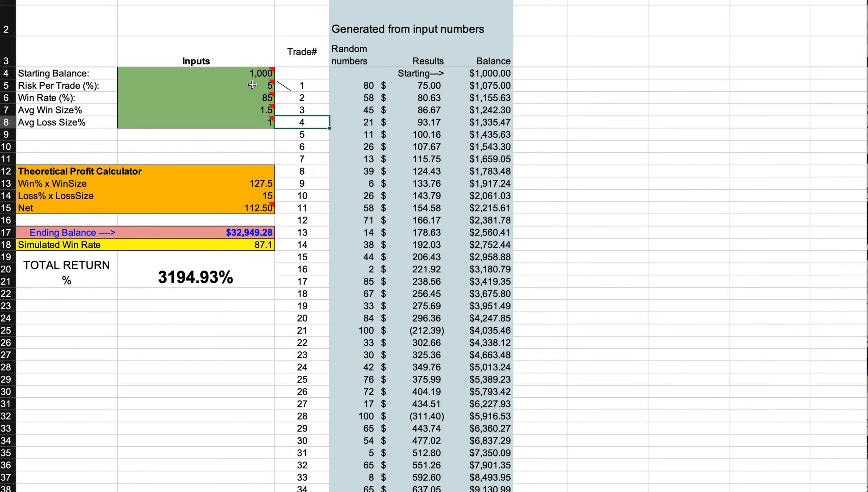
pyautogui.moveTo(252, 85)
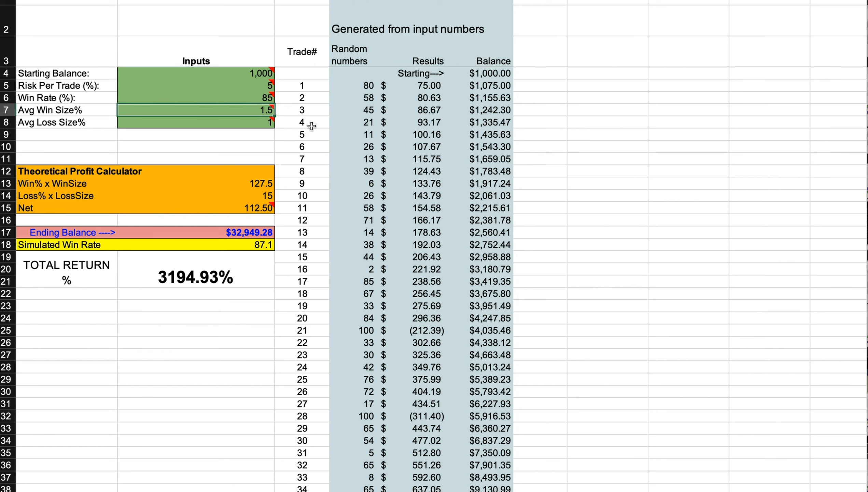
# Enter 3 for Avg Win Size% and commit 3% as the Risk Per Trade.
pyautogui.write('3')
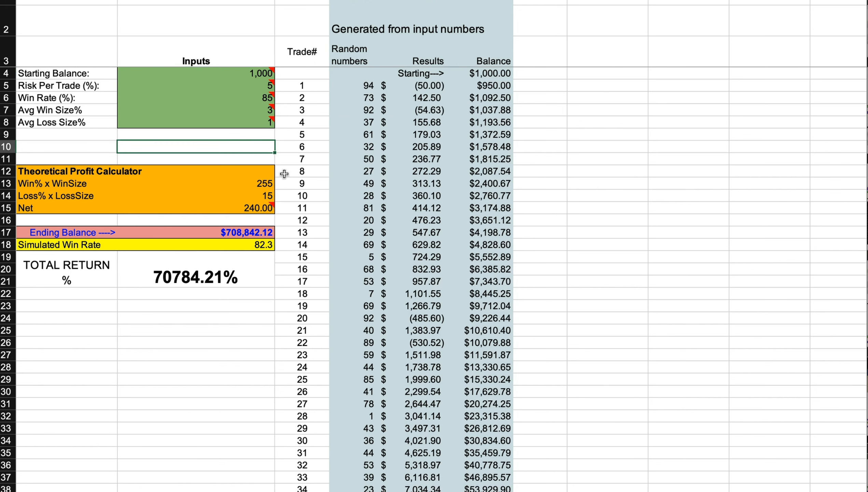
pyautogui.moveTo(244, 215)
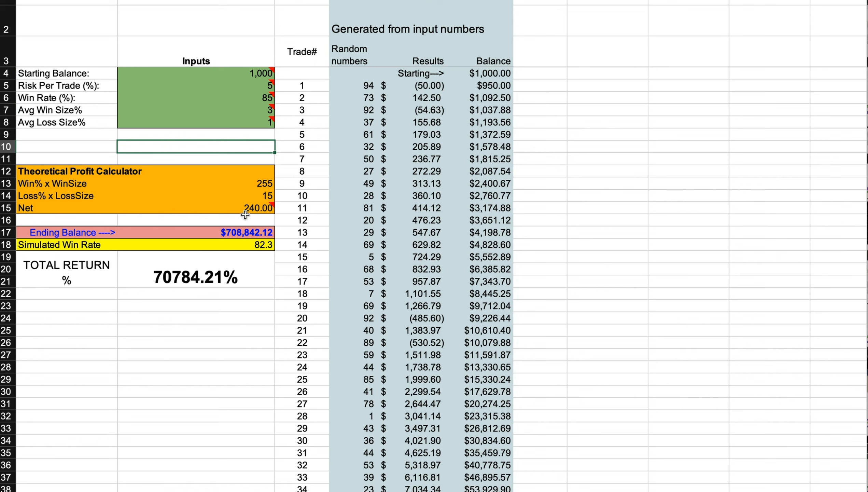
pyautogui.moveTo(267, 113)
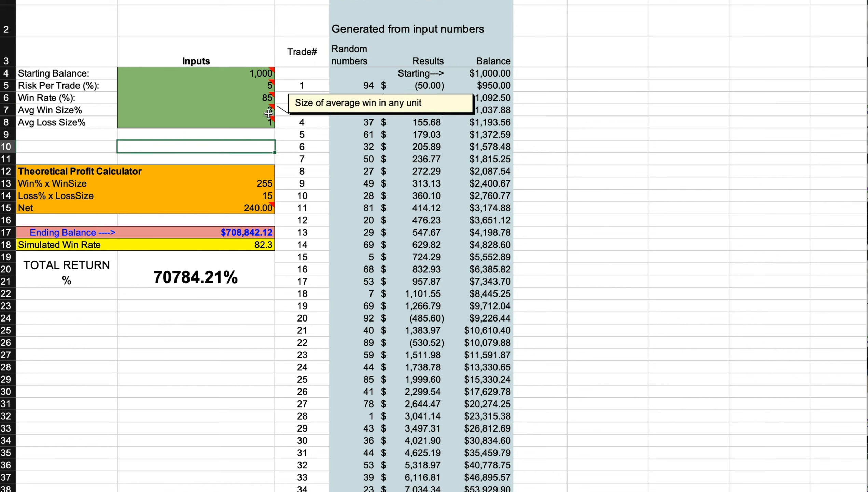
pyautogui.moveTo(268, 114)
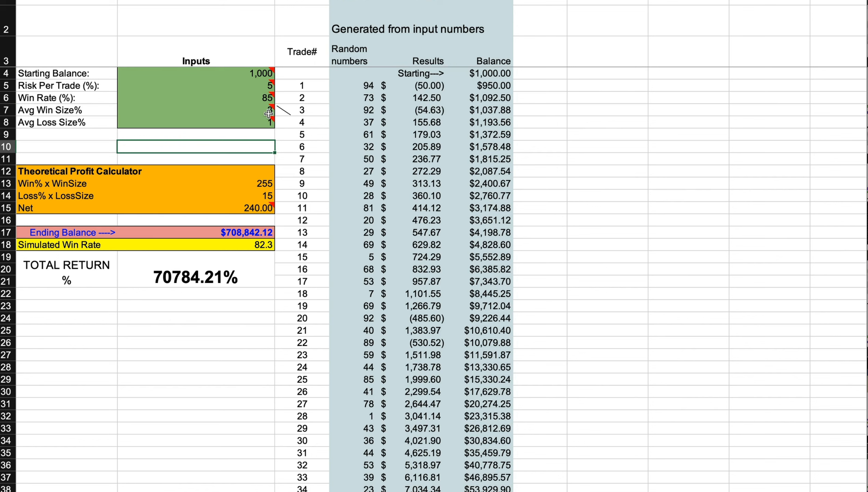
pyautogui.moveTo(268, 114)
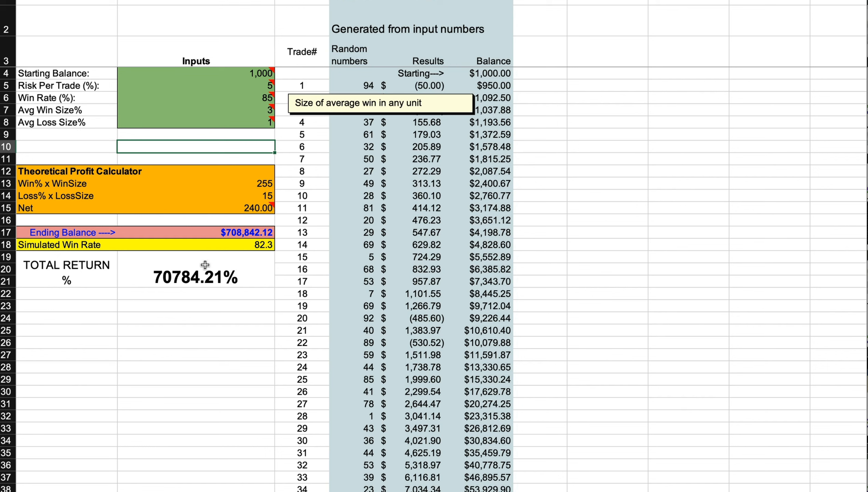
pyautogui.moveTo(267, 61)
pyautogui.write('2')
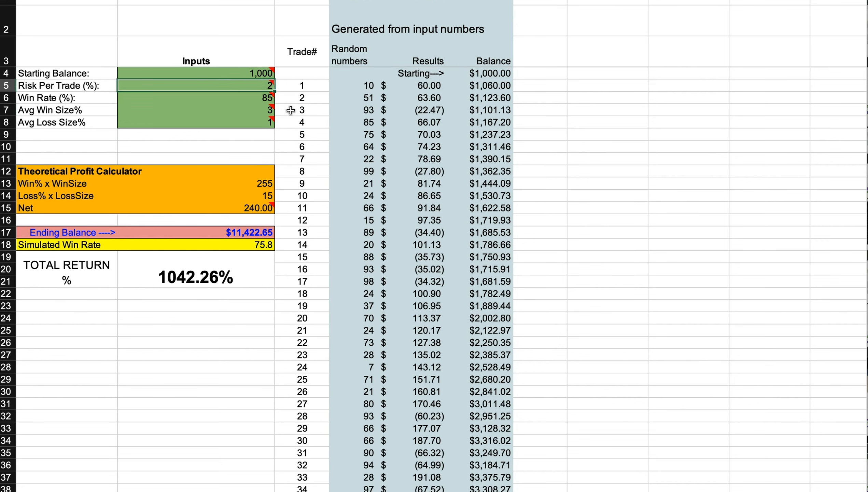
pyautogui.click(268, 101)
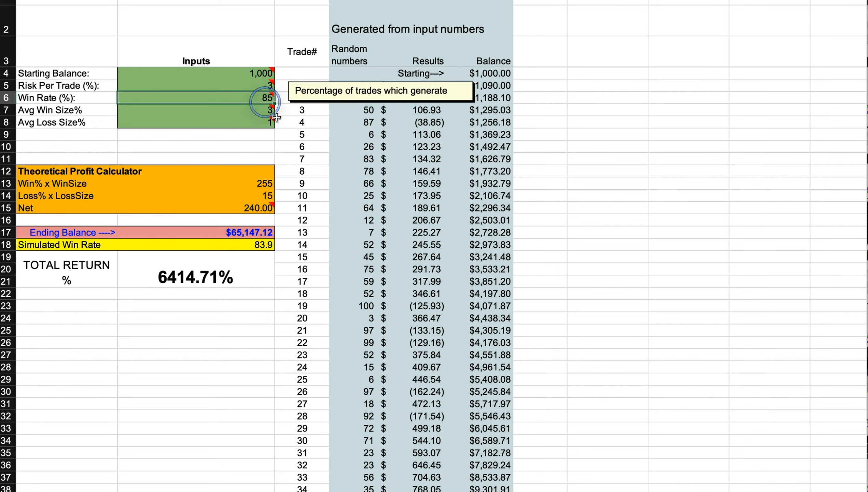